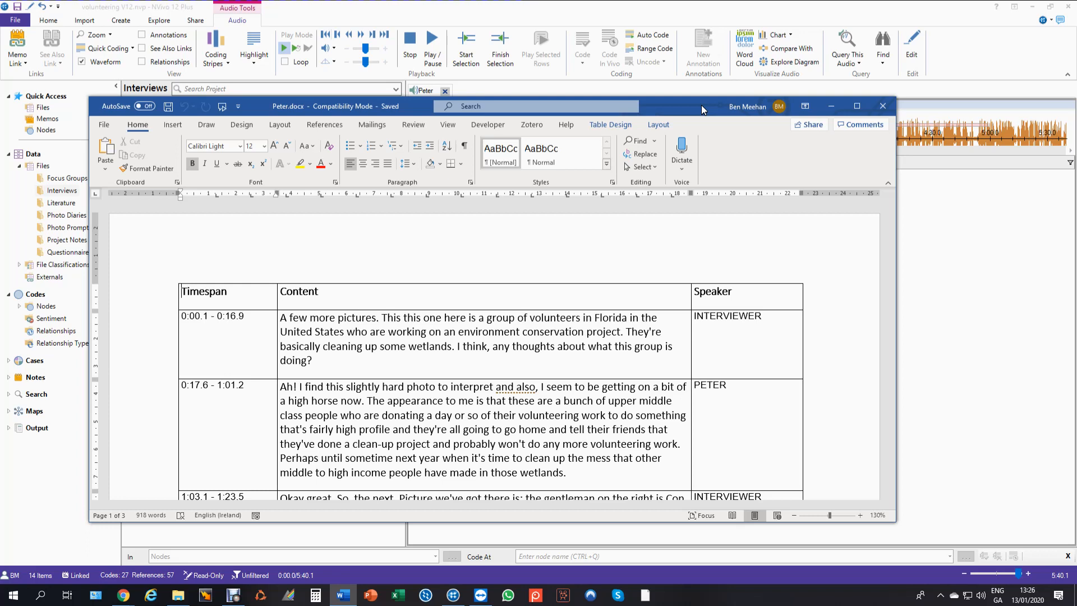
{"action": "mouse_move", "coordinate": [714, 122]}
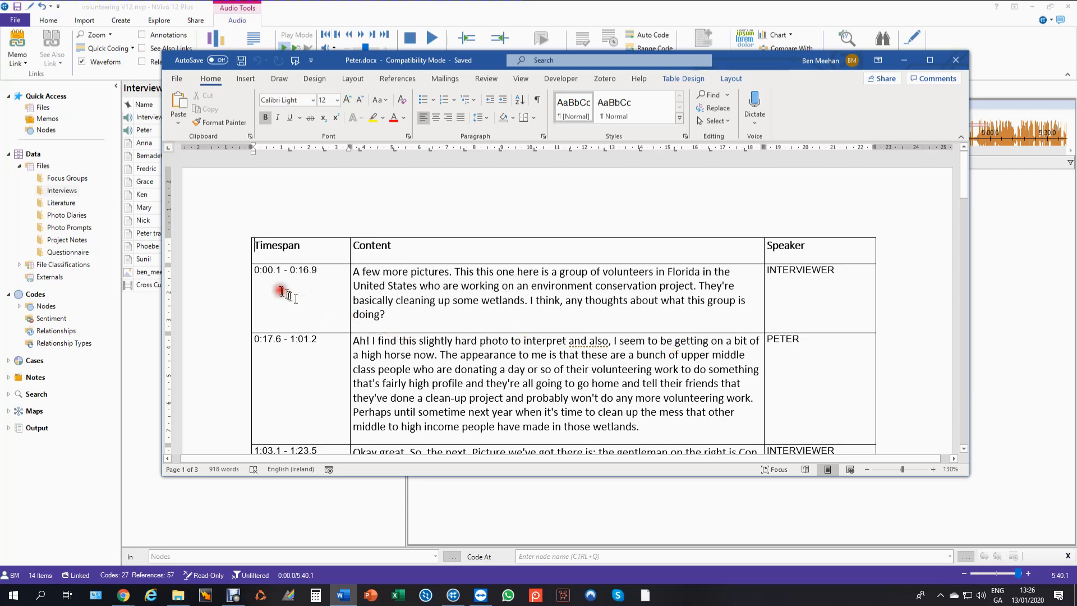
{"action": "mouse_move", "coordinate": [294, 317]}
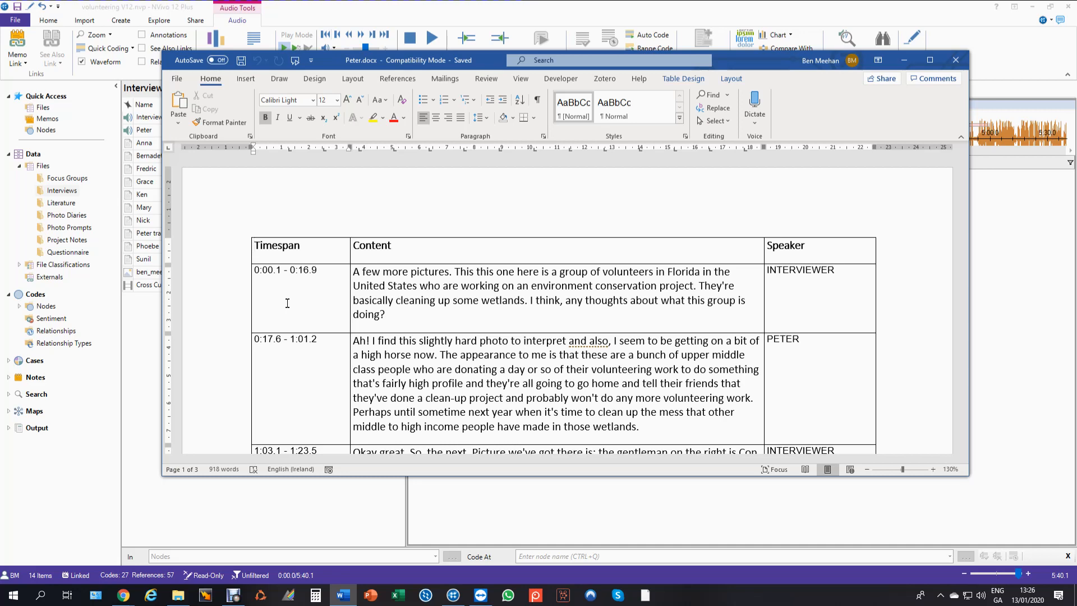
{"action": "mouse_move", "coordinate": [842, 370]}
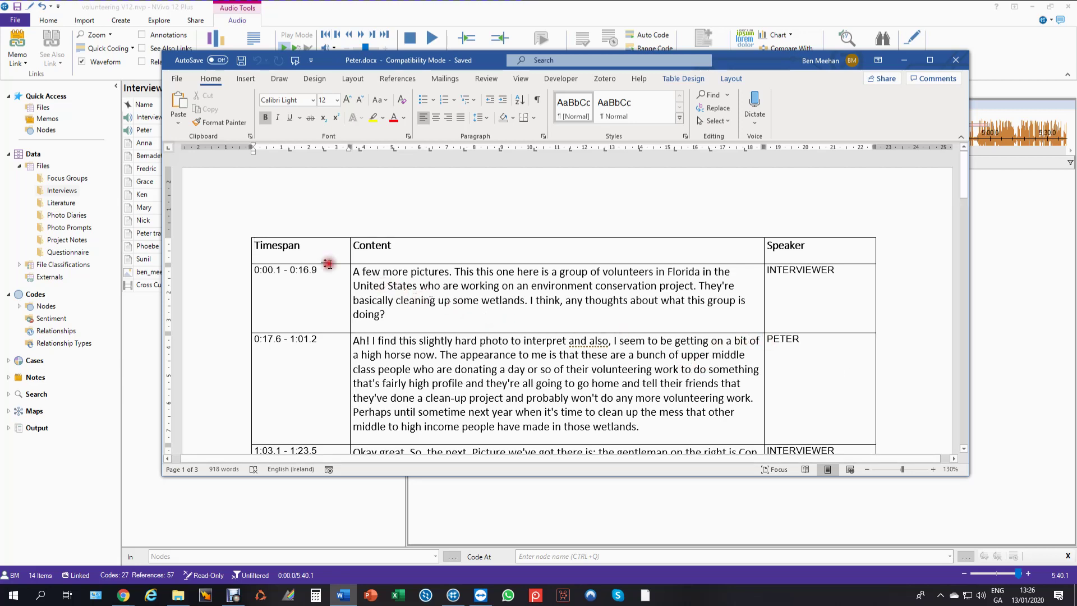
{"action": "mouse_move", "coordinate": [404, 261]}
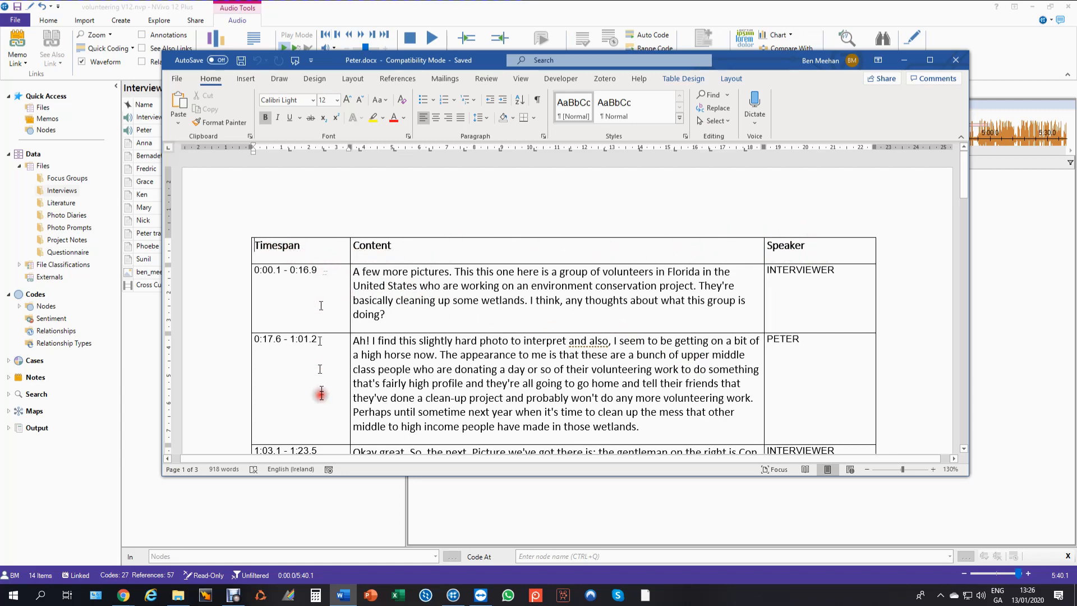
{"action": "mouse_move", "coordinate": [310, 249]}
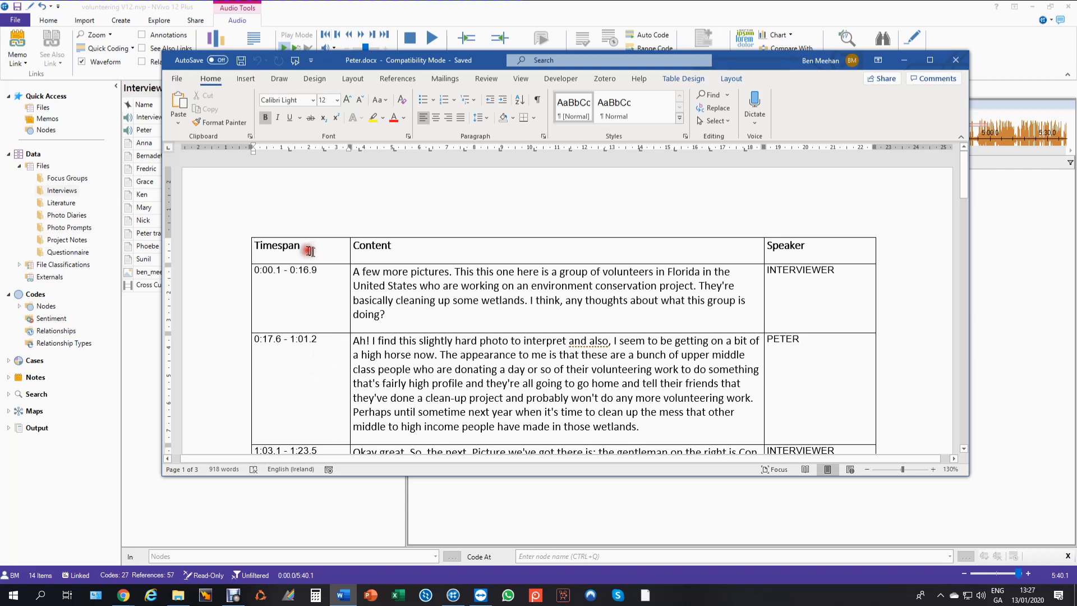
{"action": "mouse_move", "coordinate": [796, 257]}
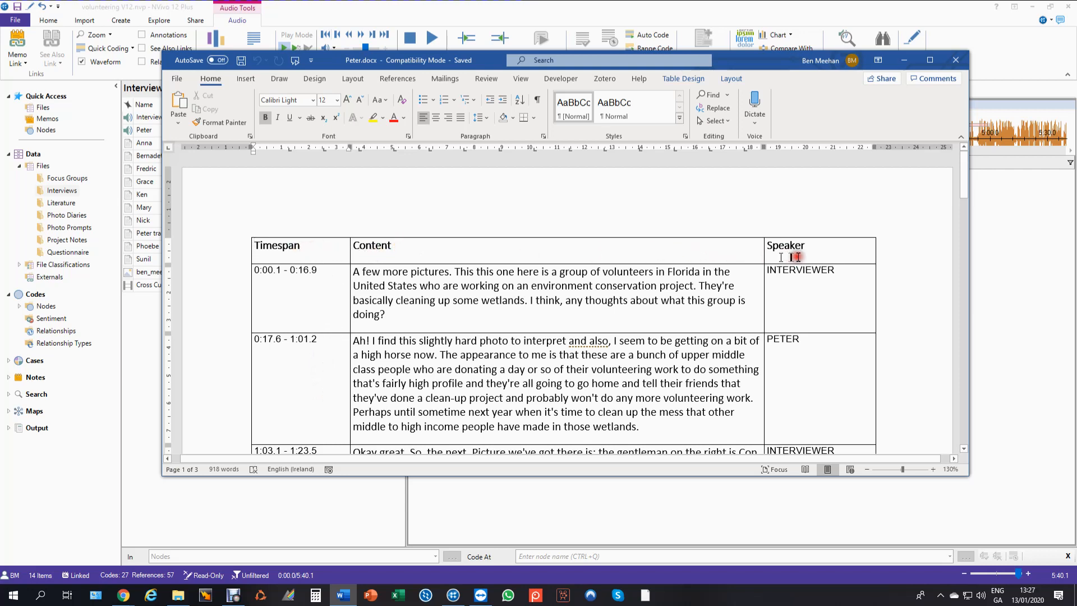
{"action": "mouse_move", "coordinate": [718, 333]}
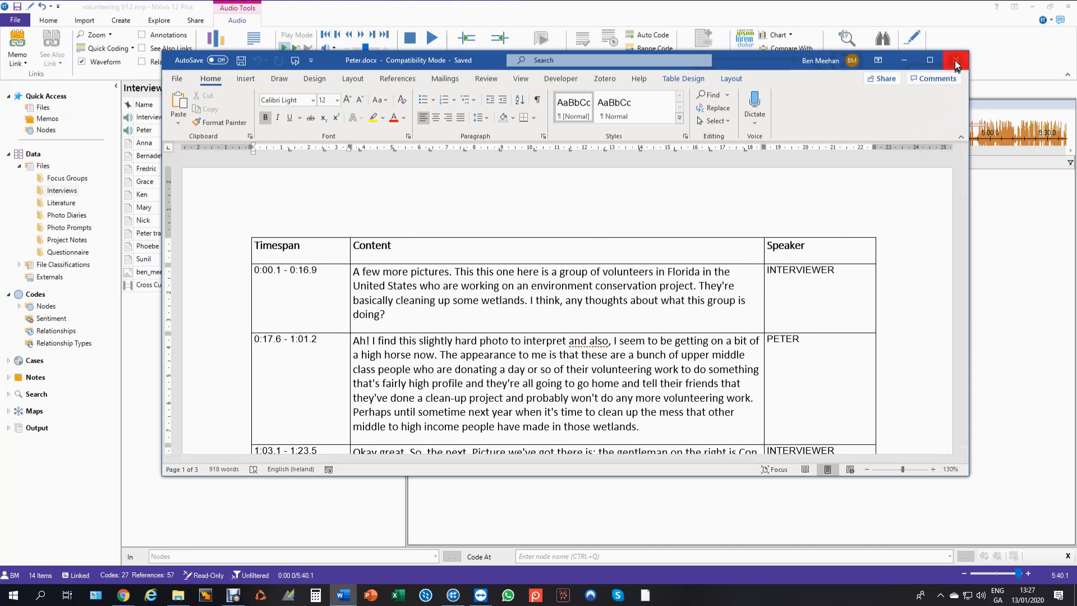
{"action": "mouse_move", "coordinate": [954, 61]}
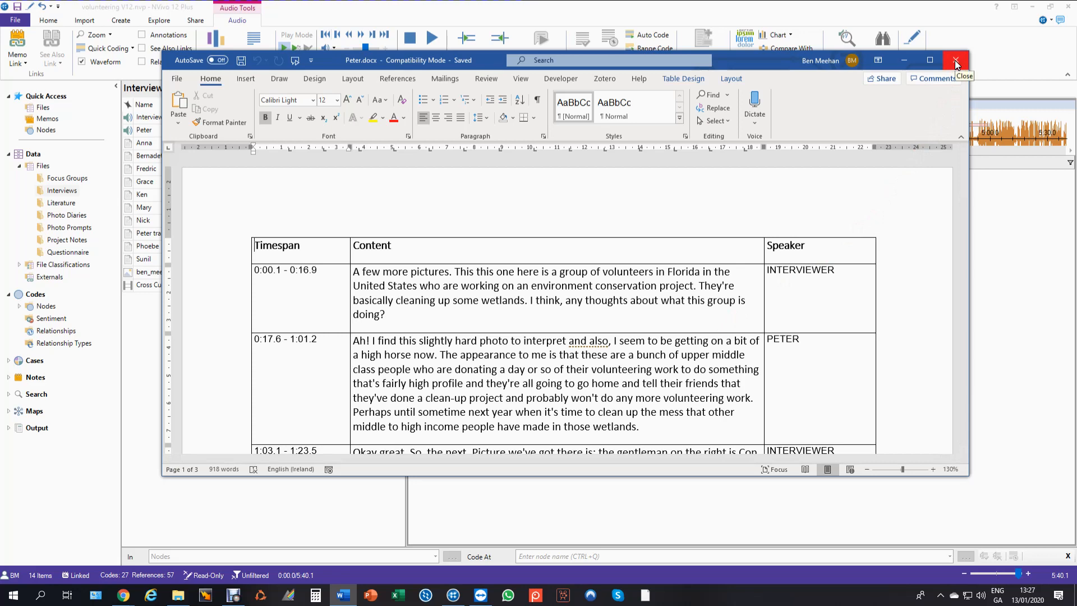
Close Word and make Peter's audio transcript editable, leaving an empty transcript row.
{"action": "left_click", "coordinate": [956, 60]}
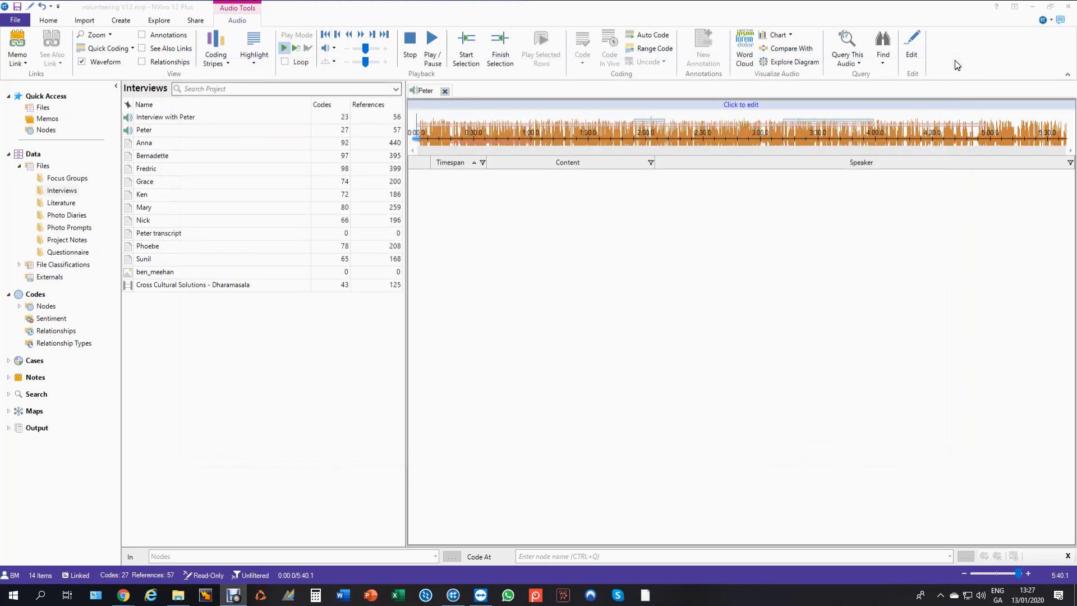
{"action": "mouse_move", "coordinate": [756, 300]}
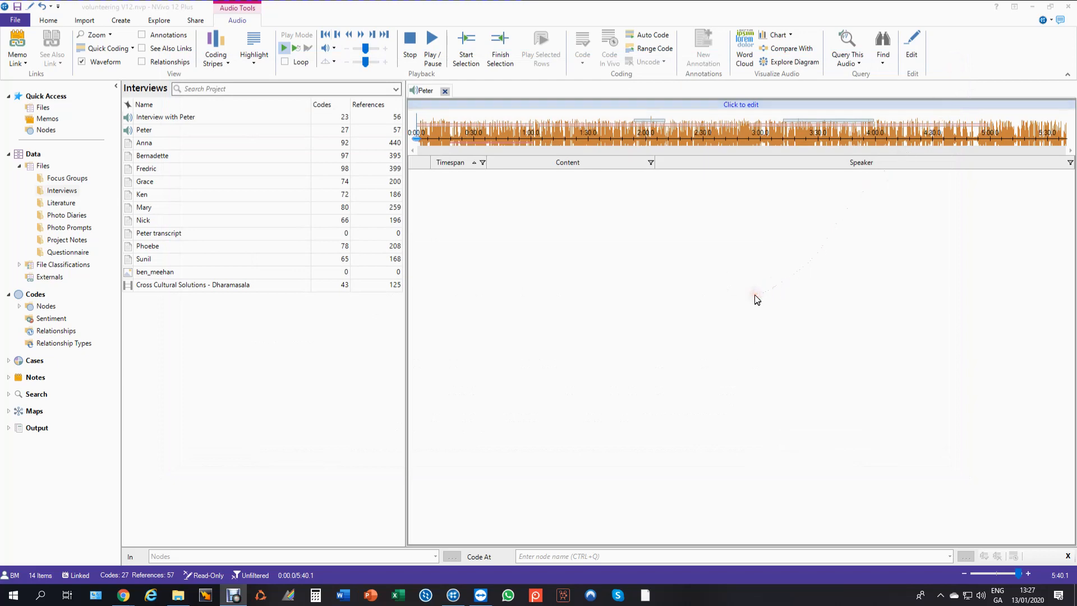
{"action": "mouse_move", "coordinate": [741, 105]}
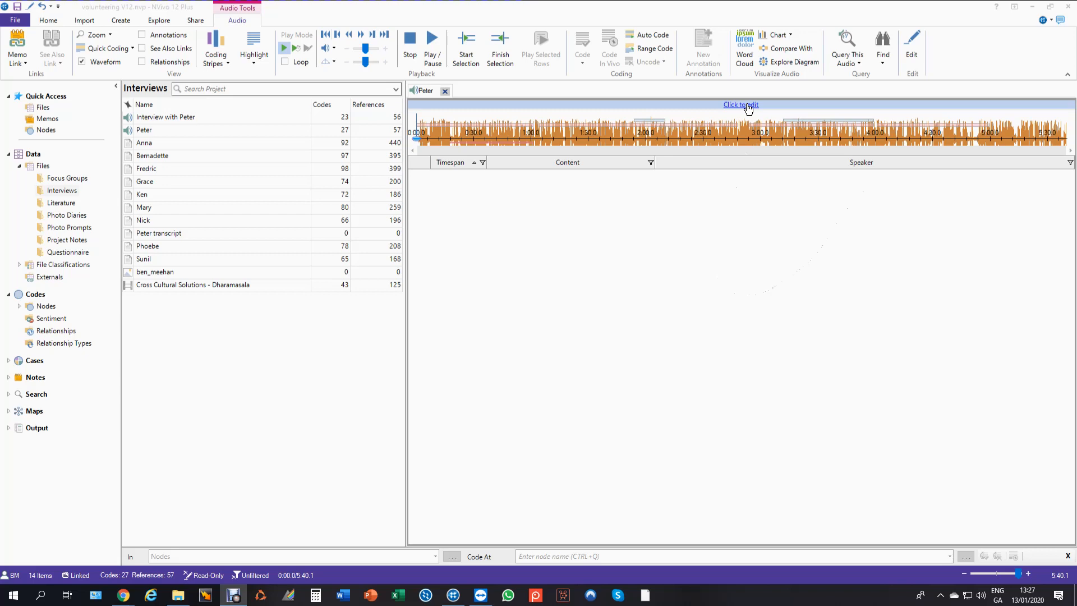
{"action": "left_click", "coordinate": [740, 104]}
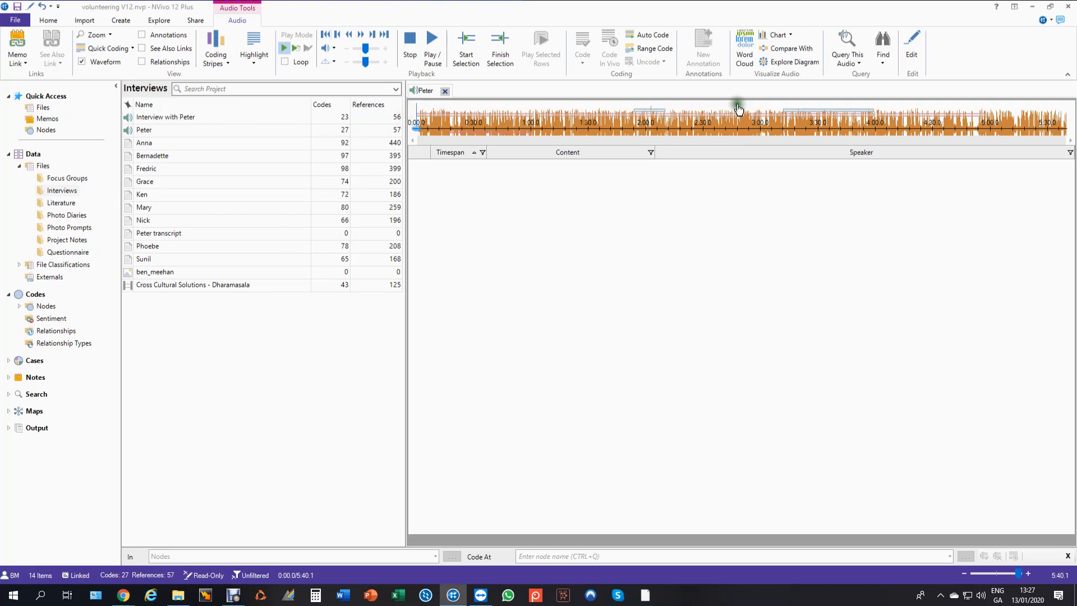
{"action": "left_click", "coordinate": [567, 177]}
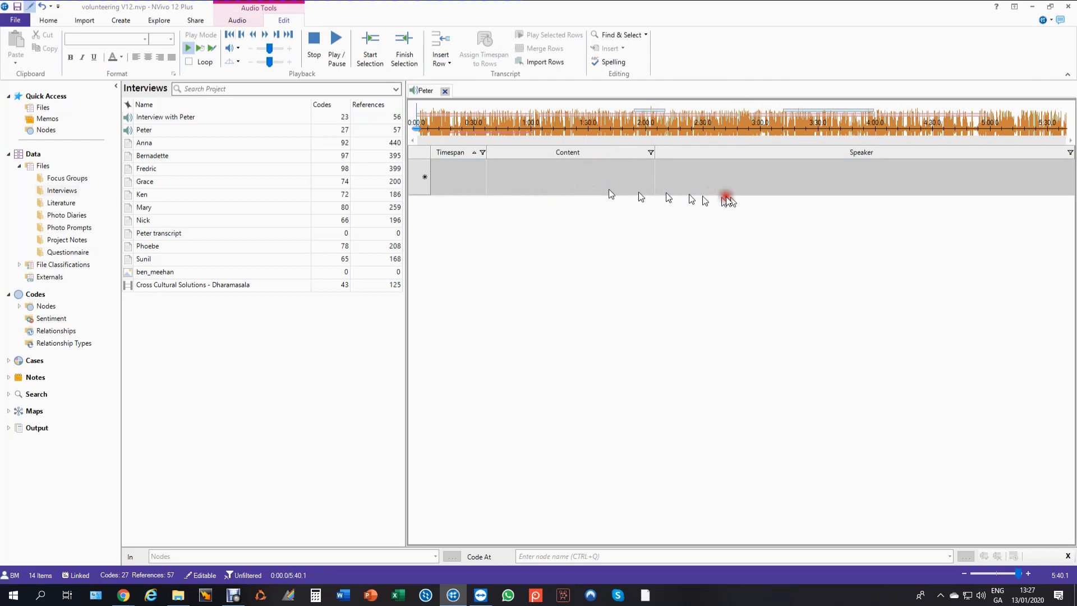
{"action": "mouse_move", "coordinate": [811, 337]}
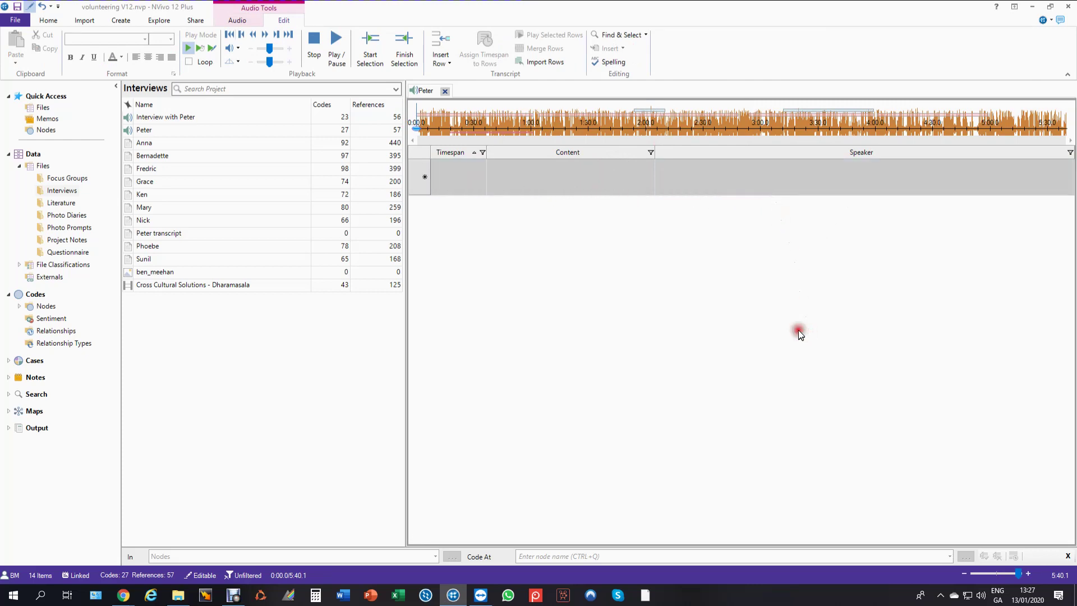
{"action": "mouse_move", "coordinate": [545, 62]}
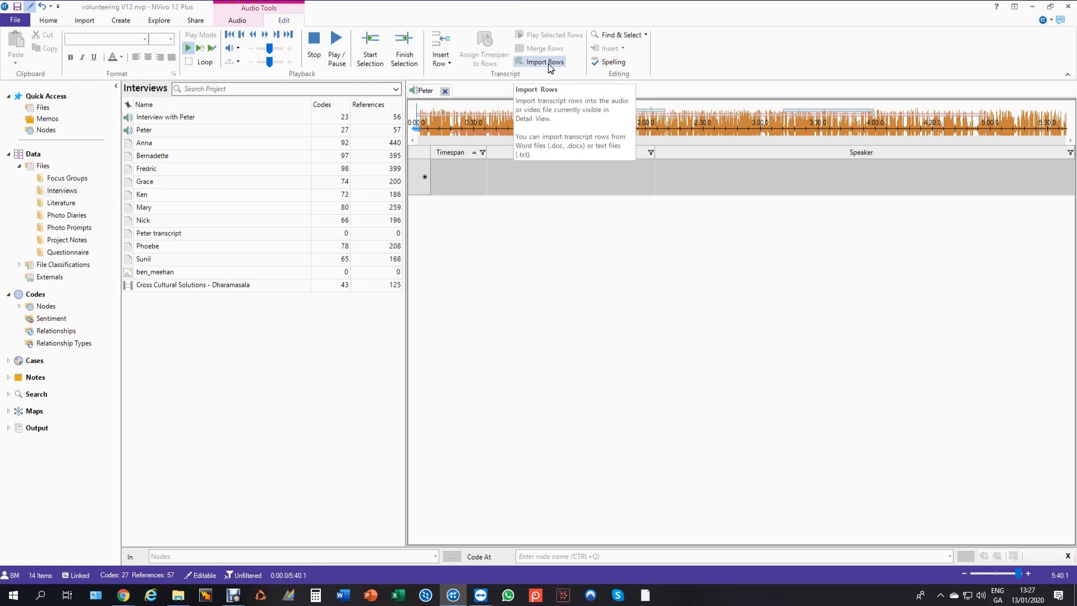
Choose Peter.docx from the Desktop as the Import Rows source file.
{"action": "left_click", "coordinate": [544, 62]}
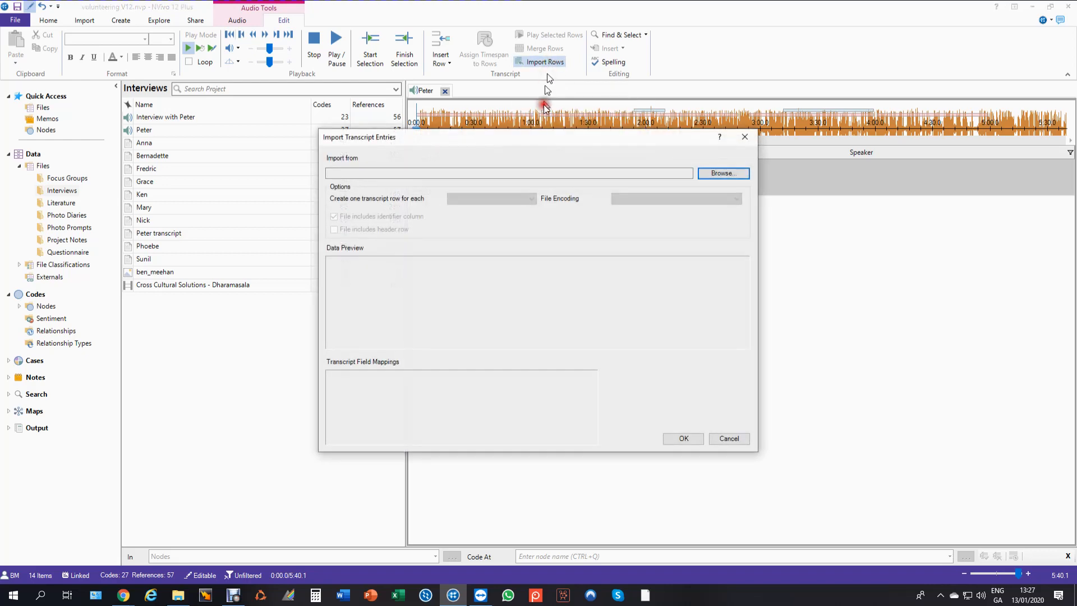
{"action": "left_click", "coordinate": [722, 173]}
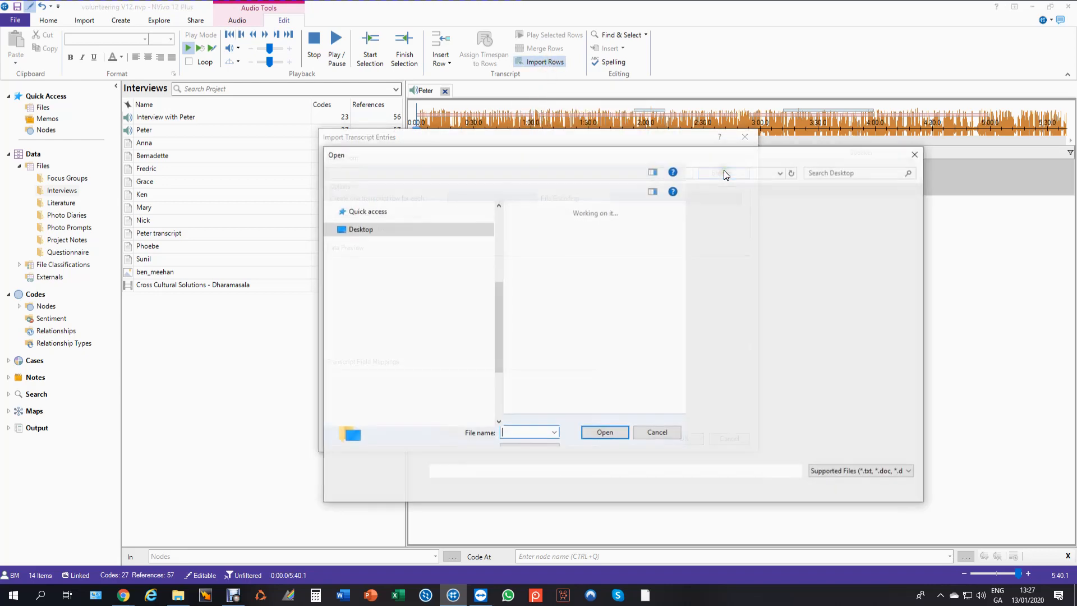
{"action": "left_click", "coordinate": [542, 323]}
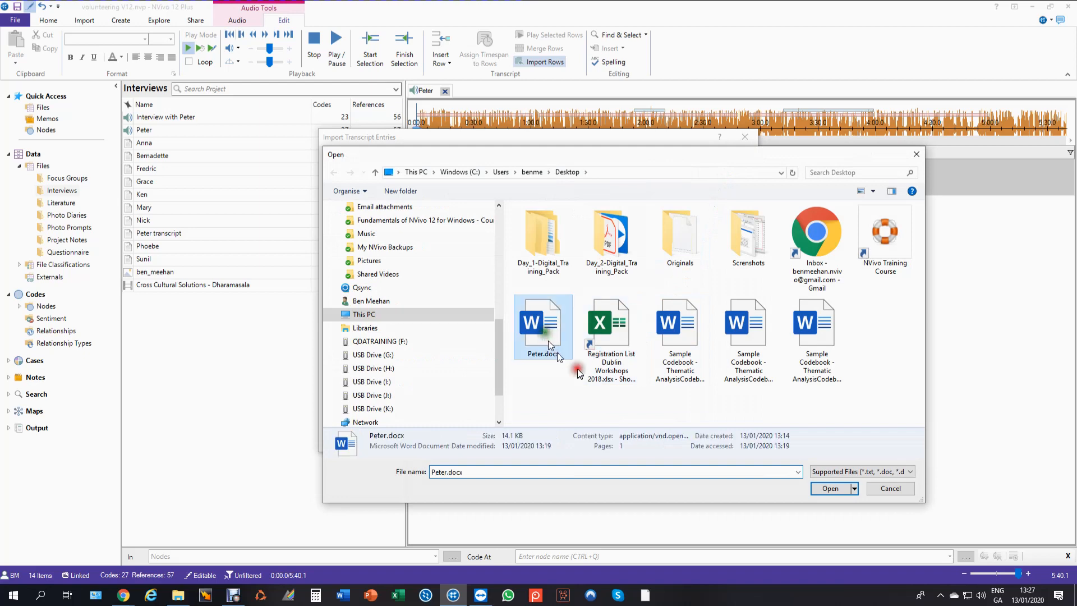
{"action": "left_click", "coordinate": [829, 488]}
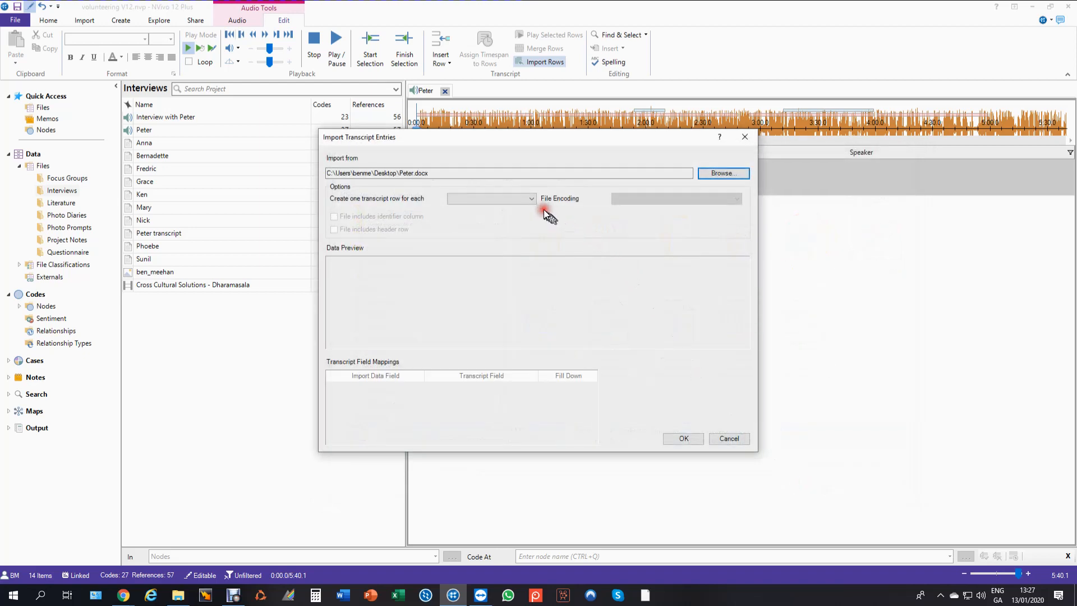
Create one transcript row per Table Row and turn off 'File includes identifier column'.
{"action": "left_click", "coordinate": [530, 198]}
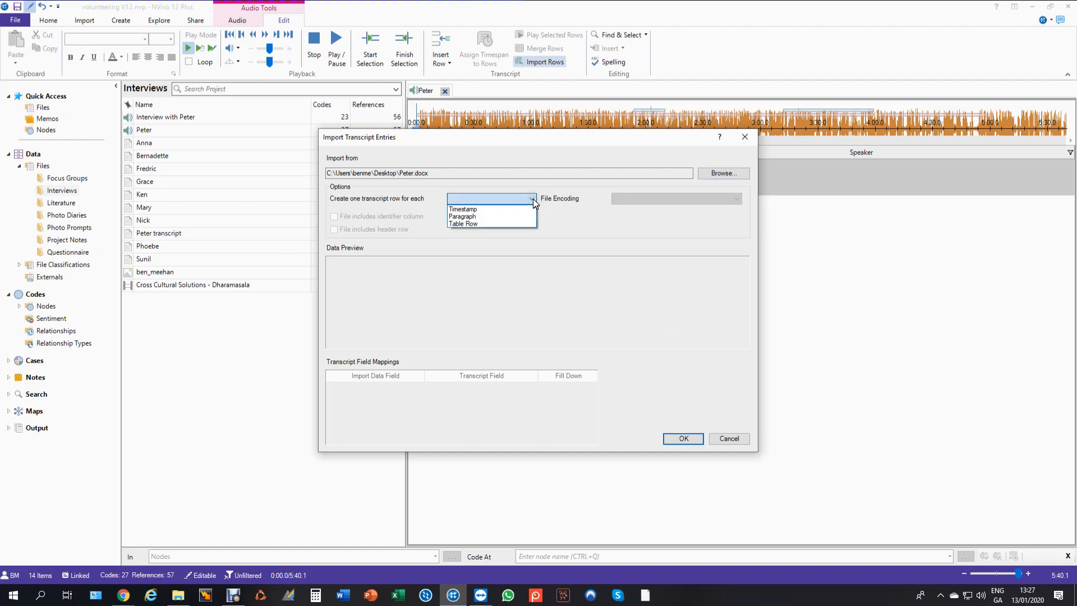
{"action": "mouse_move", "coordinate": [489, 216]}
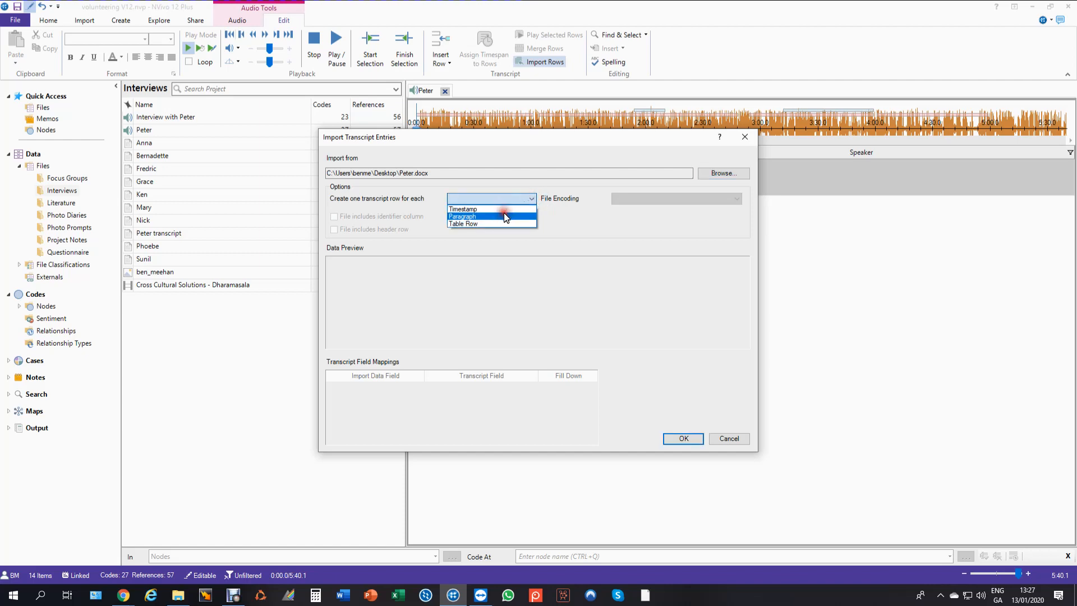
{"action": "mouse_move", "coordinate": [502, 223]}
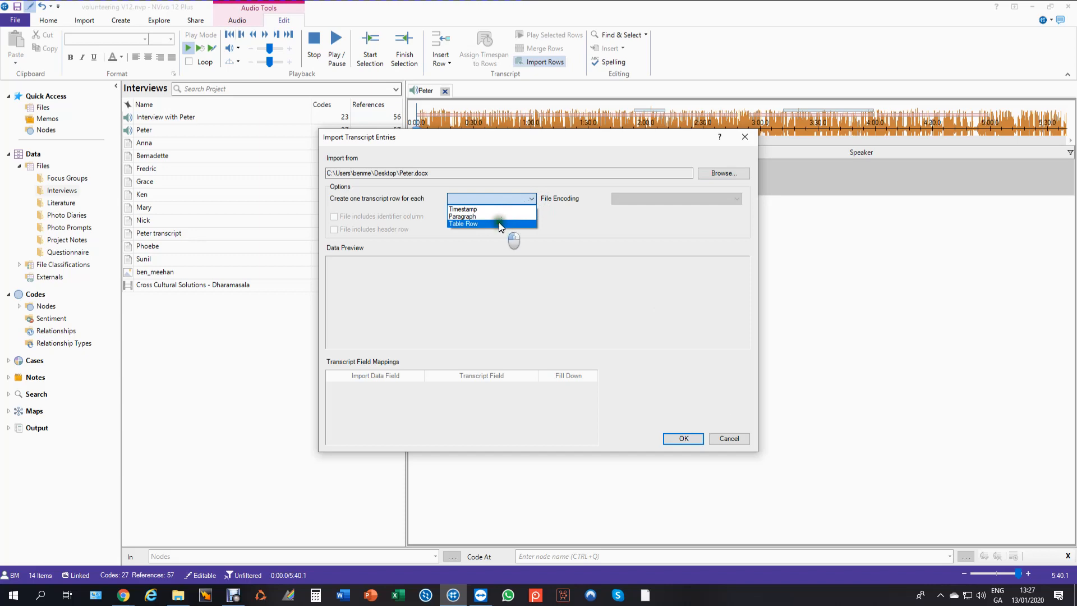
{"action": "left_click", "coordinate": [463, 223]}
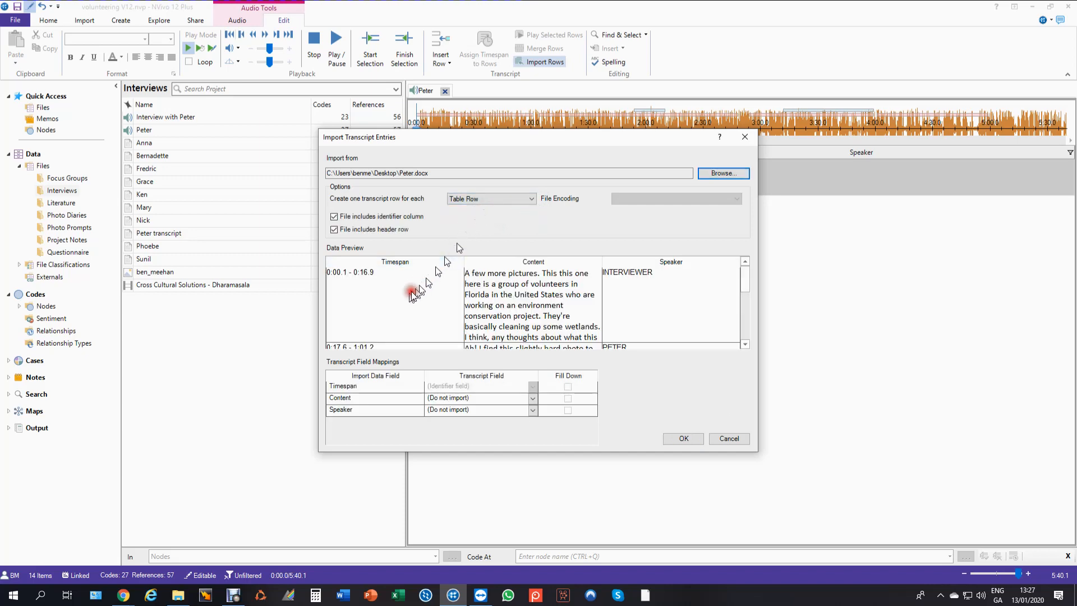
{"action": "mouse_move", "coordinate": [664, 306]}
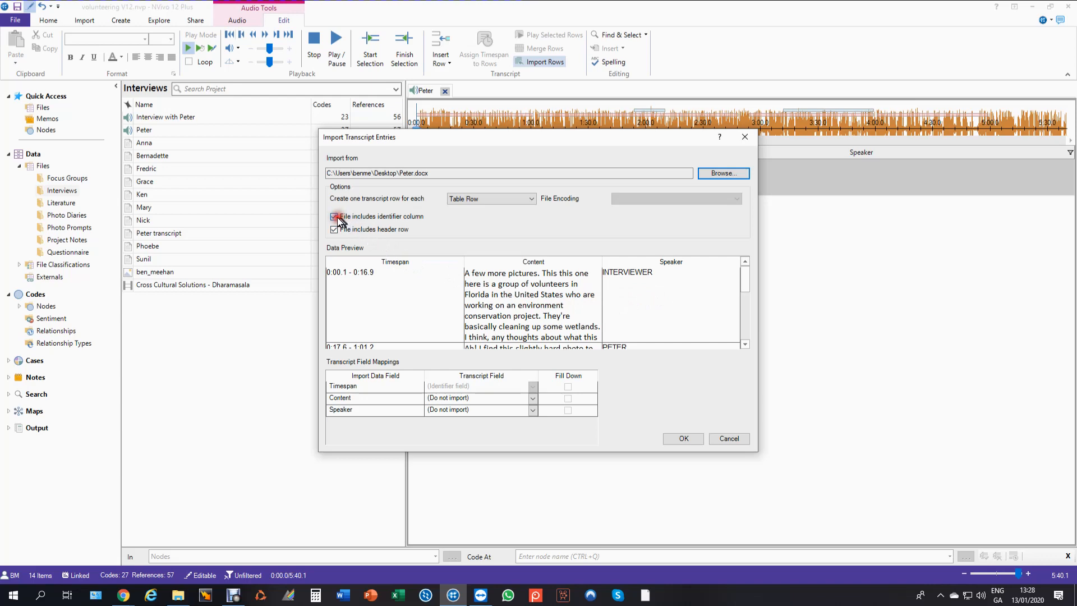
{"action": "left_click", "coordinate": [334, 216]}
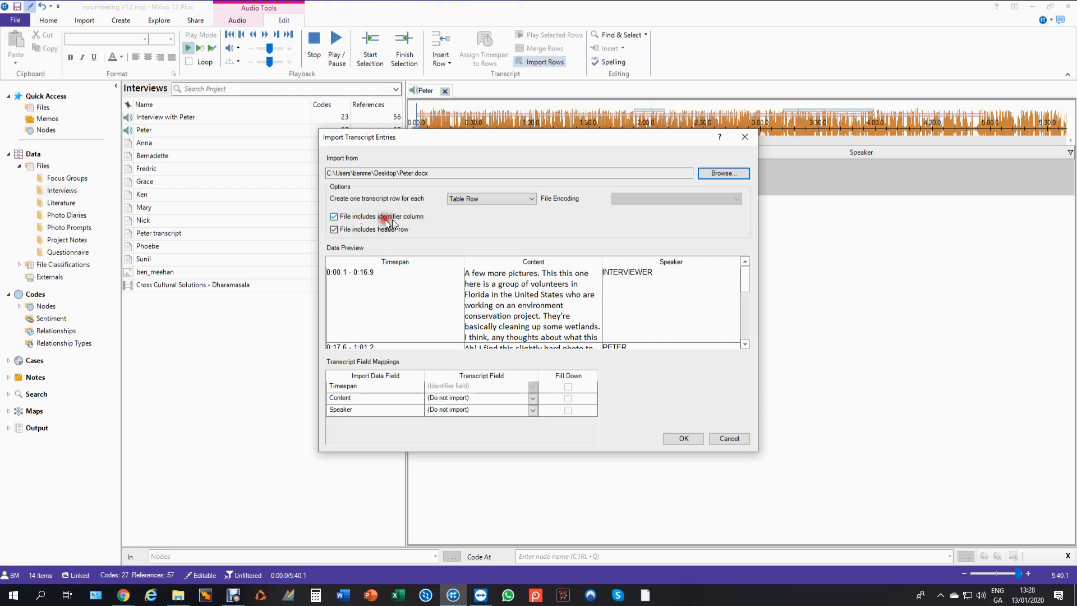
{"action": "left_click", "coordinate": [334, 217]}
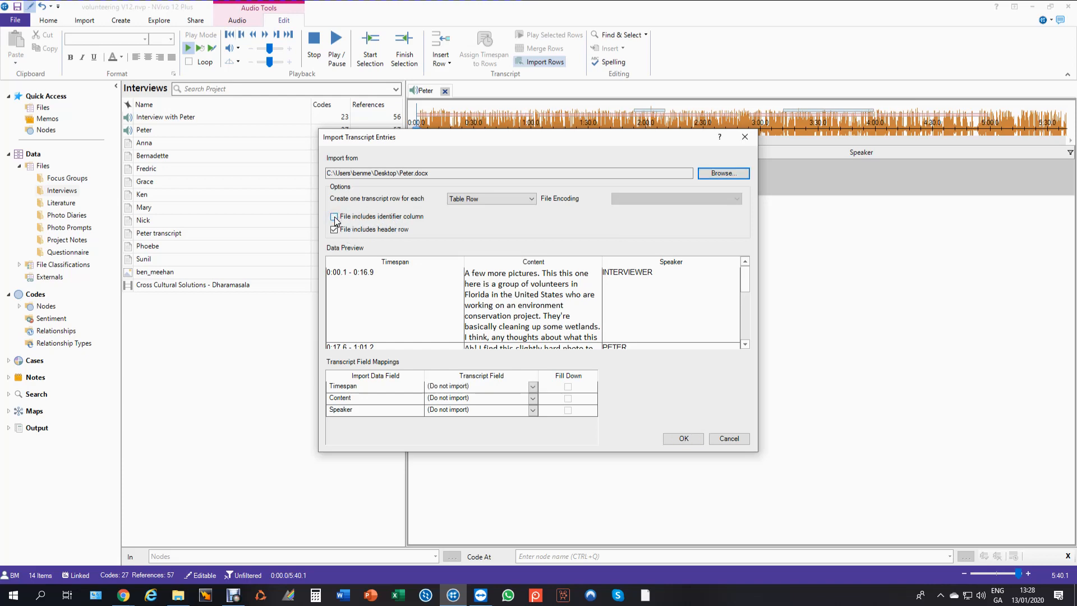
Map the Timespan and Speaker columns to their fields and import the rows.
{"action": "left_click", "coordinate": [335, 217]}
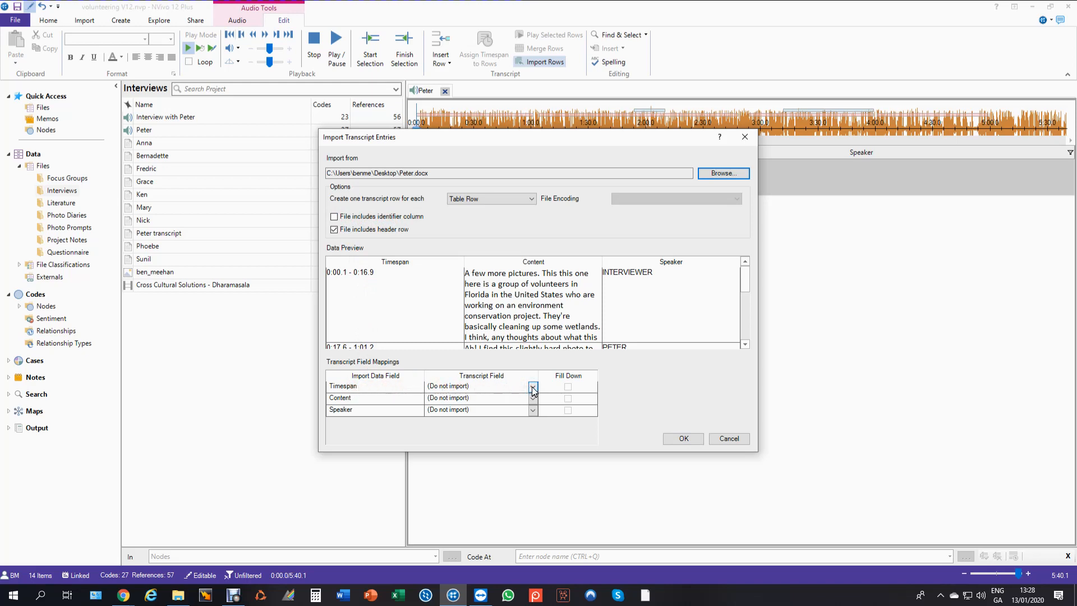
{"action": "left_click", "coordinate": [532, 385]}
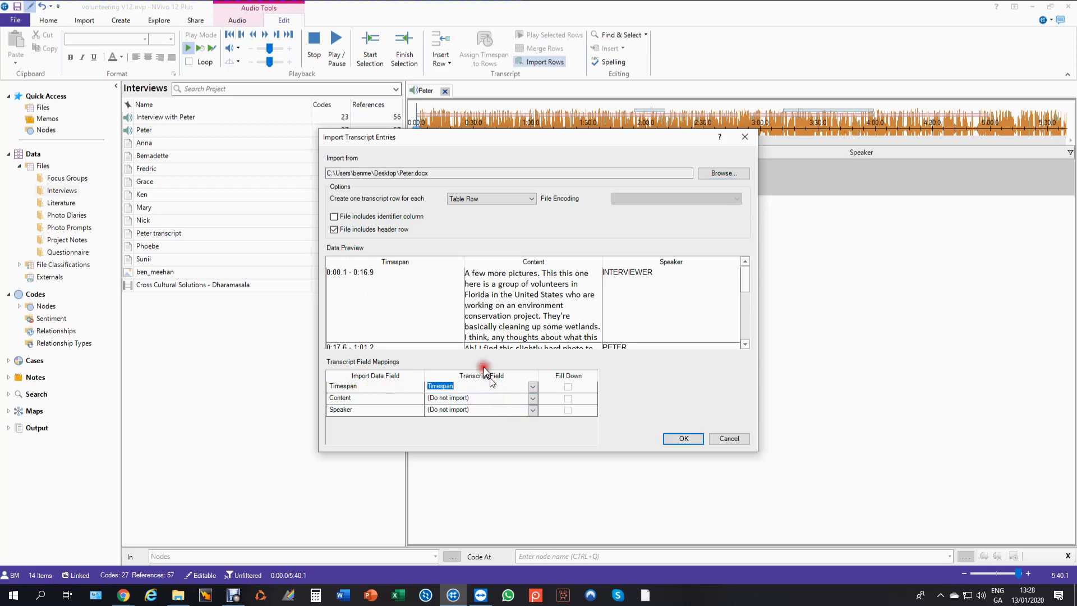
{"action": "mouse_move", "coordinate": [431, 259]}
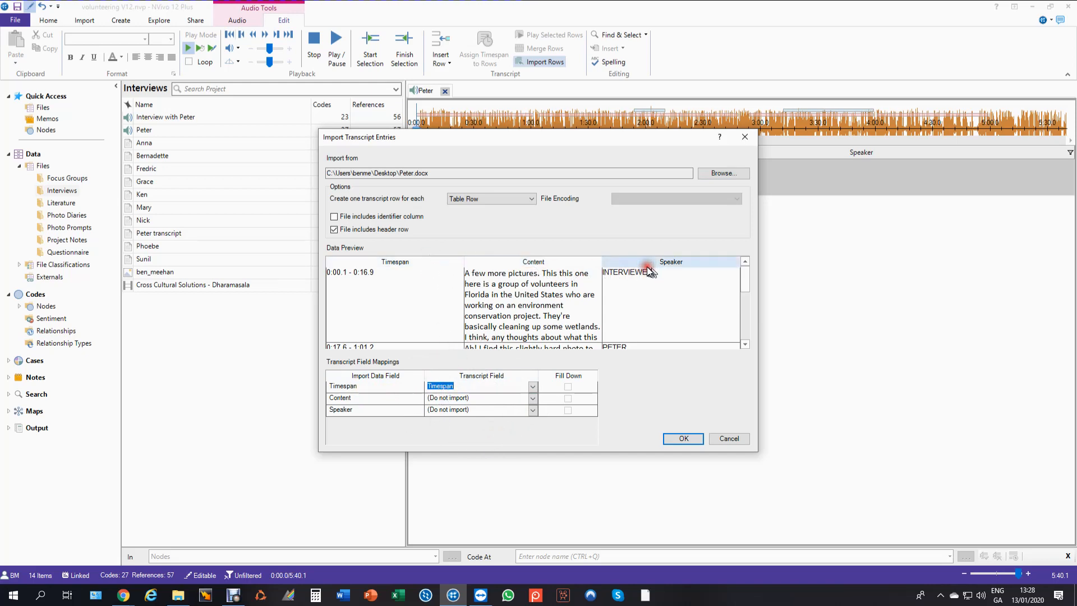
{"action": "mouse_move", "coordinate": [426, 270]}
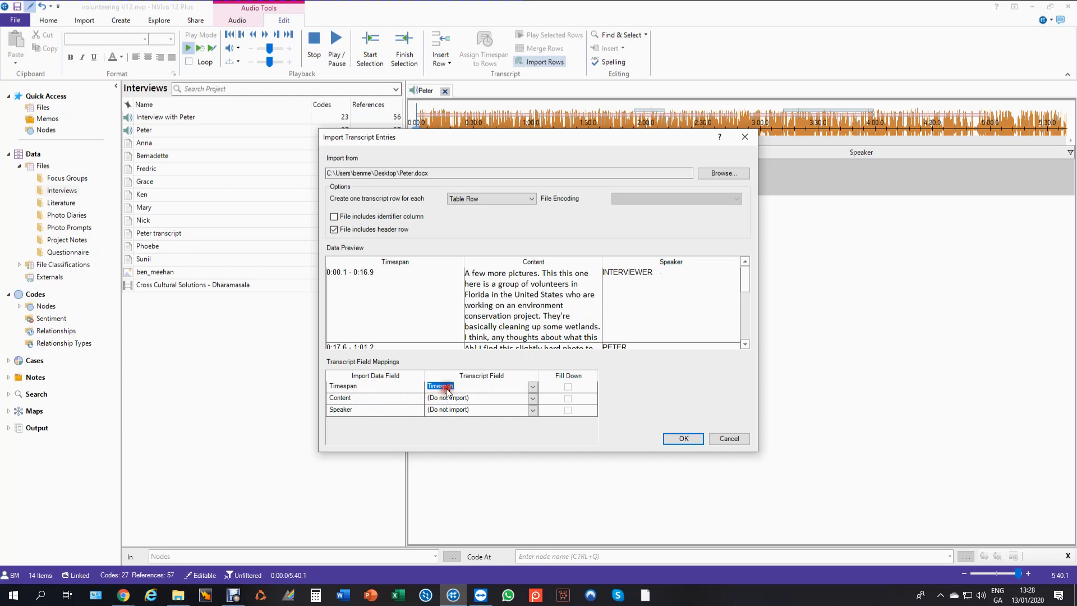
{"action": "mouse_move", "coordinate": [535, 400]}
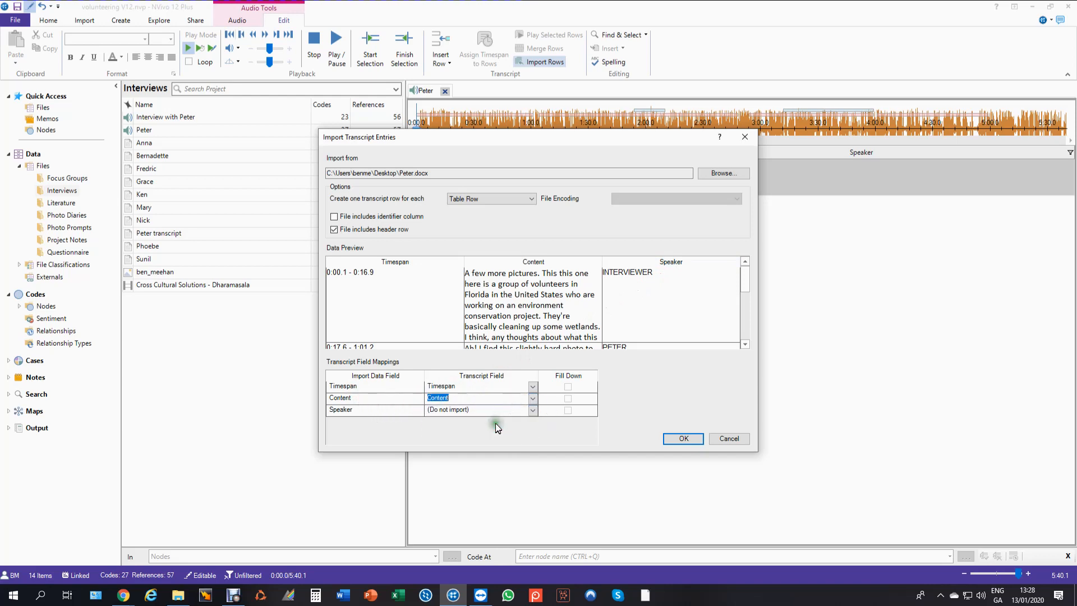
{"action": "mouse_move", "coordinate": [511, 422]}
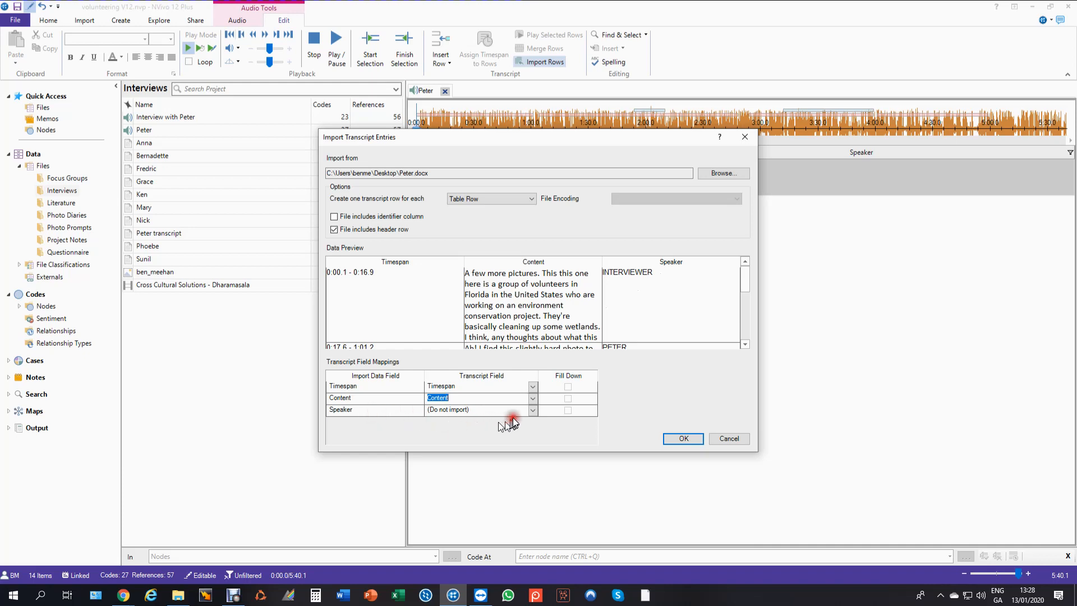
{"action": "left_click", "coordinate": [532, 409]}
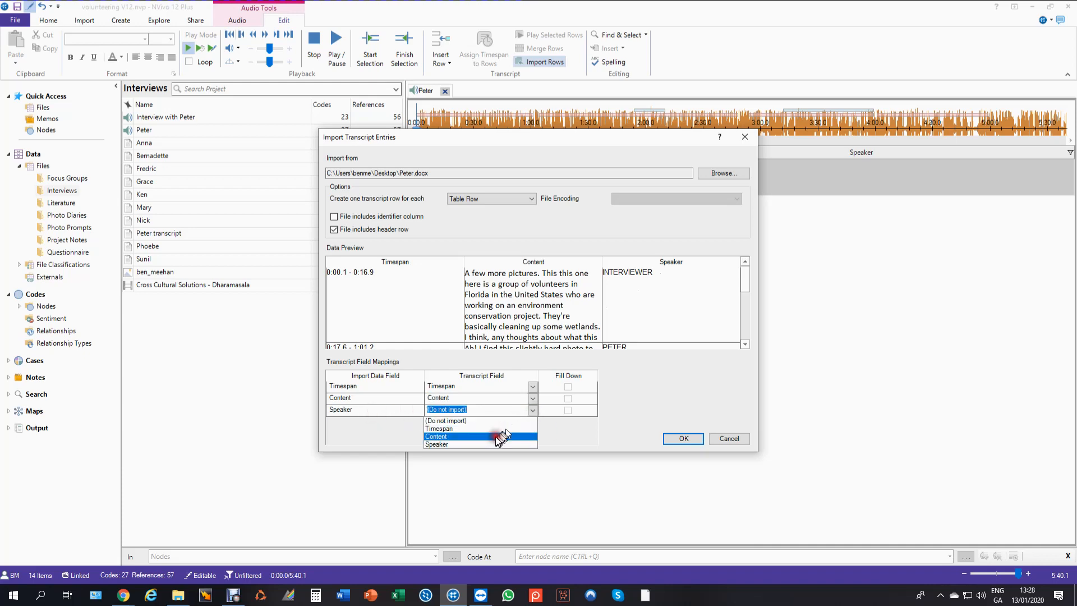
{"action": "left_click", "coordinate": [436, 444]}
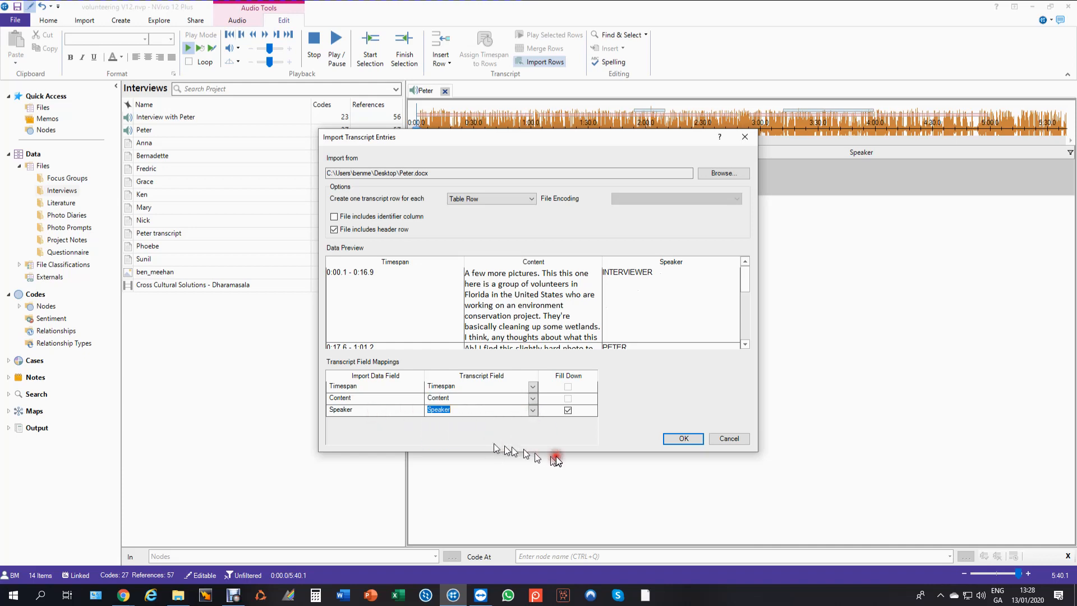
{"action": "left_click", "coordinate": [683, 439]}
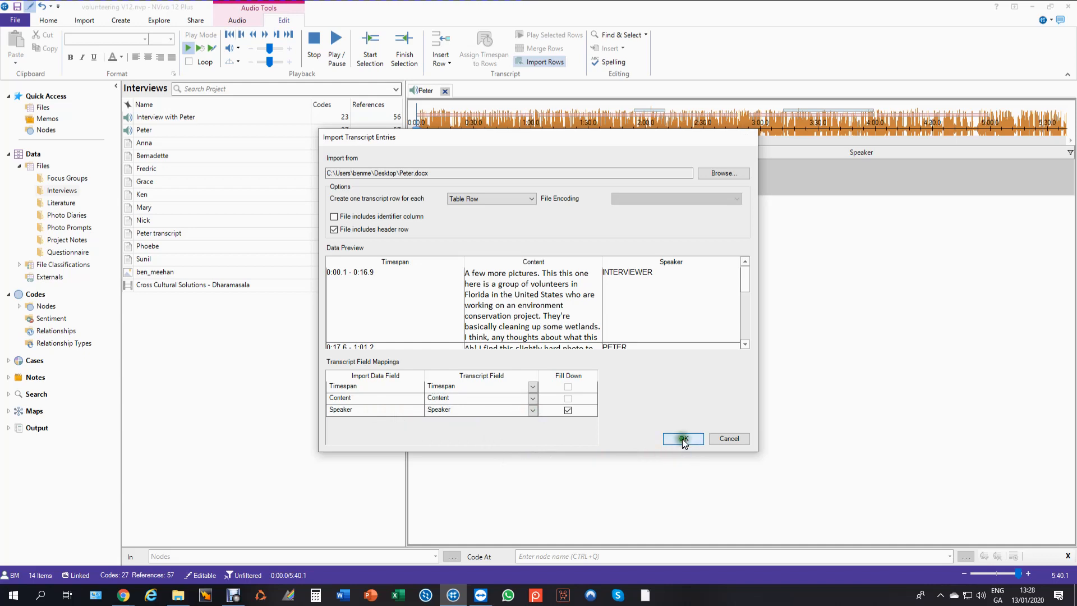
{"action": "left_click", "coordinate": [682, 438]}
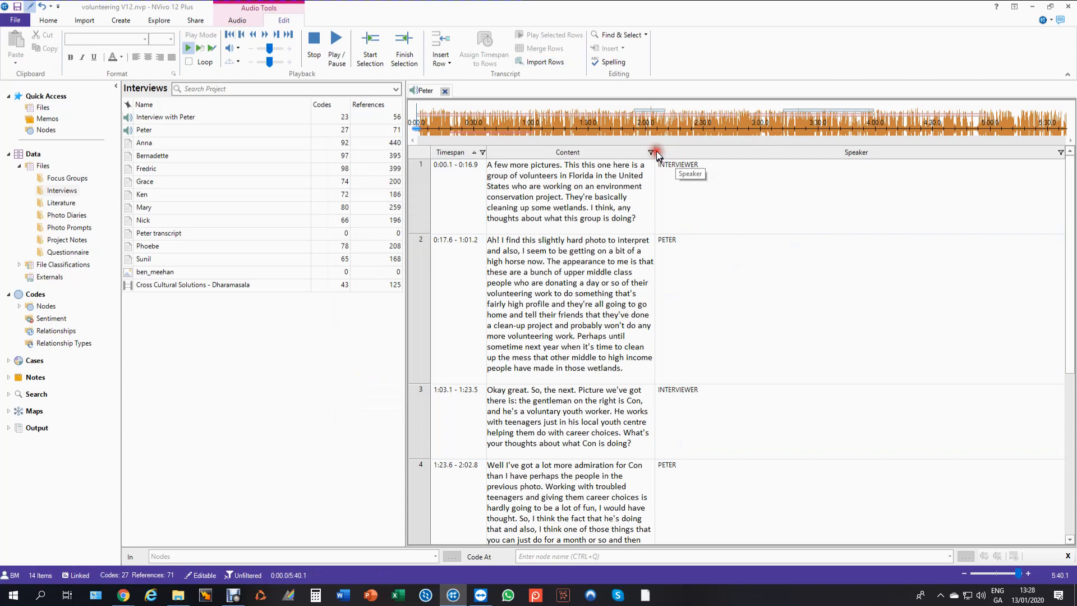
Select Peter's answer in row 2, then play and pause the audio.
{"action": "left_click", "coordinate": [650, 152]}
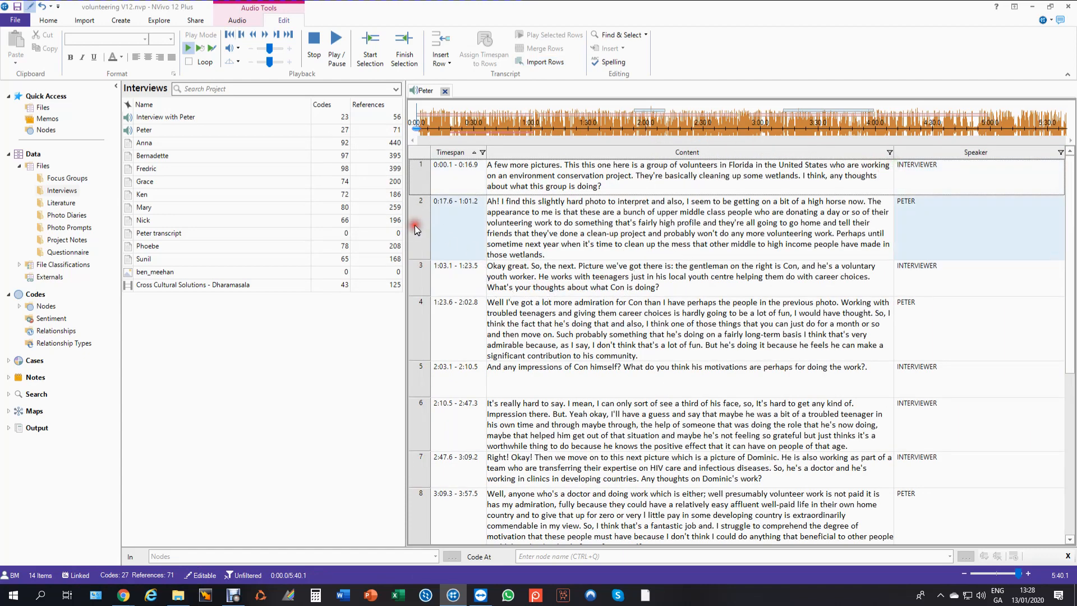
{"action": "right_click", "coordinate": [419, 211]}
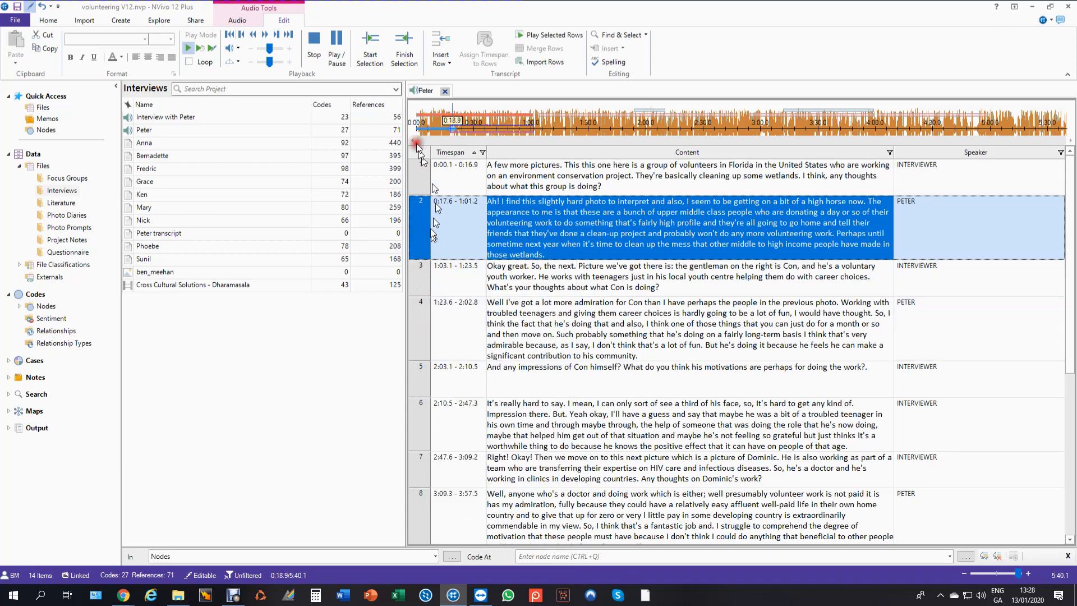
{"action": "left_click", "coordinate": [336, 40]}
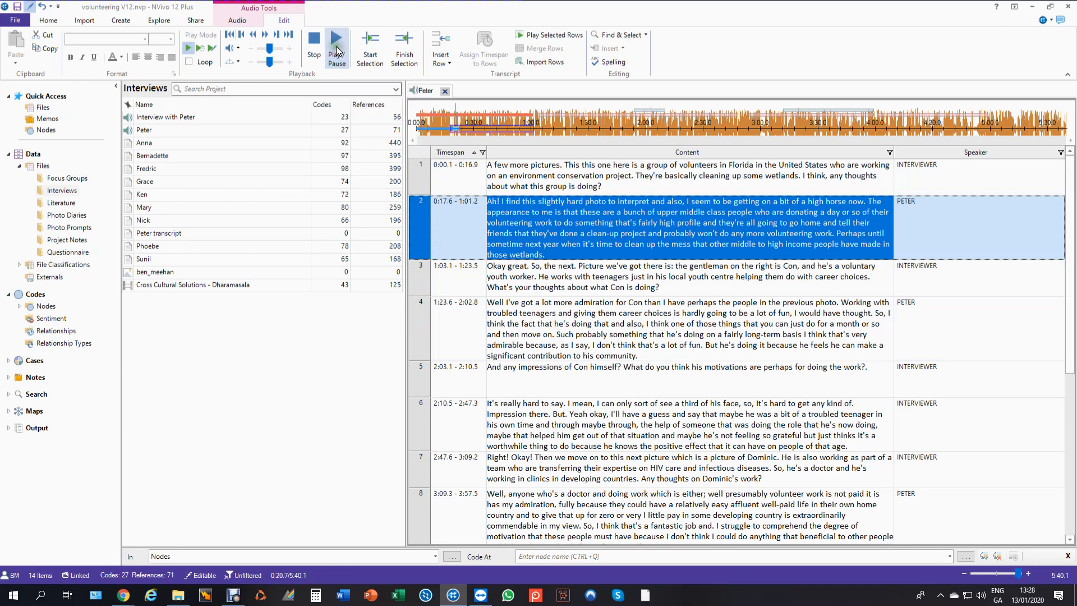
{"action": "left_click", "coordinate": [336, 43]}
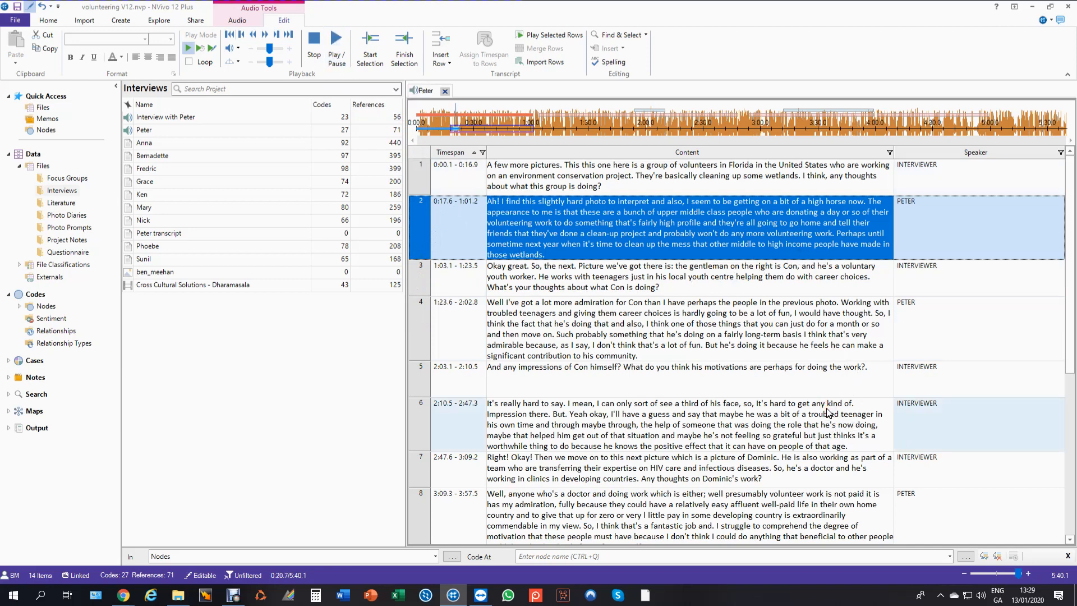